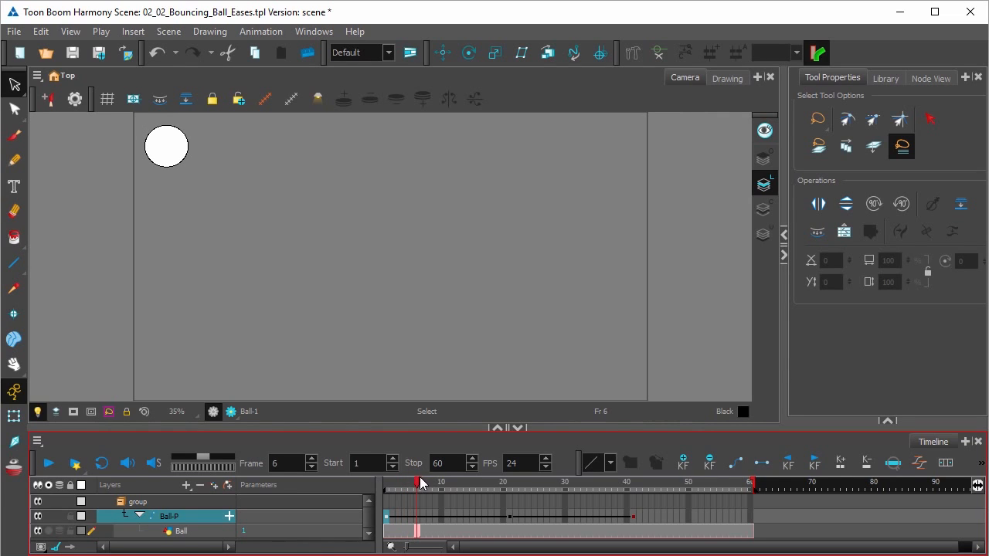
Scrub through the Ball-P frames and open the Create Keyframes On dialog for frames 1–41.
{"action": "left_click_drag", "start_coordinate": [420, 482], "coordinate": [454, 482]}
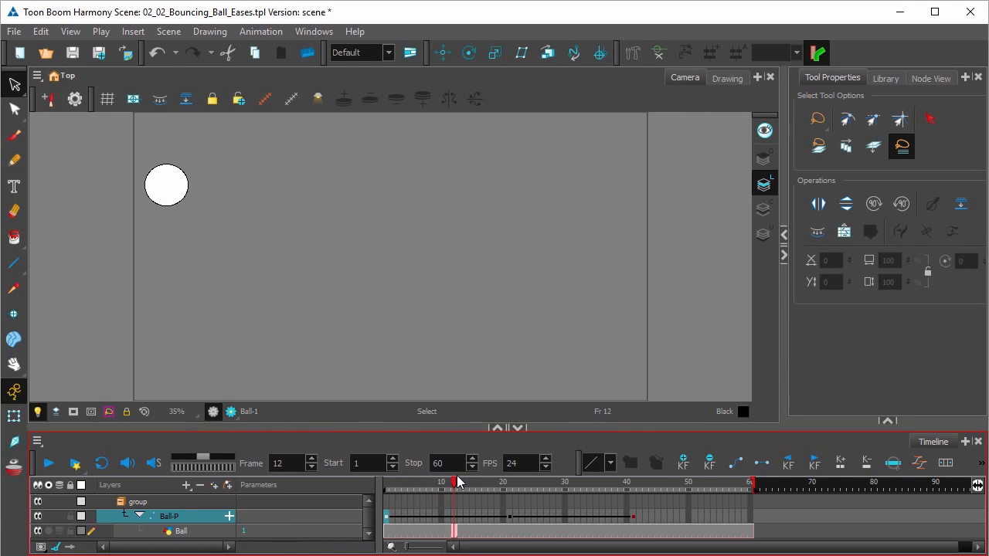
{"action": "left_click_drag", "start_coordinate": [454, 482], "coordinate": [498, 482]}
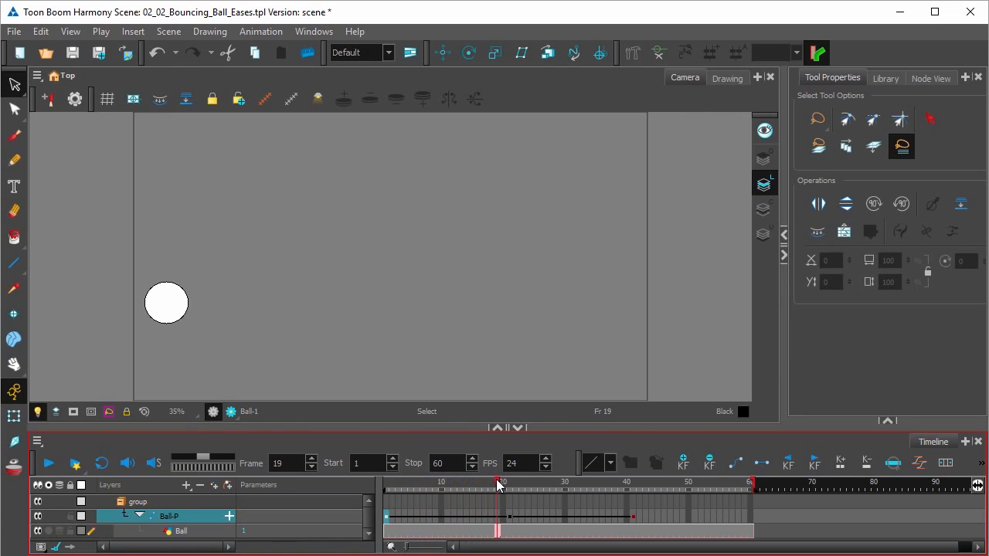
{"action": "left_click", "coordinate": [503, 482]}
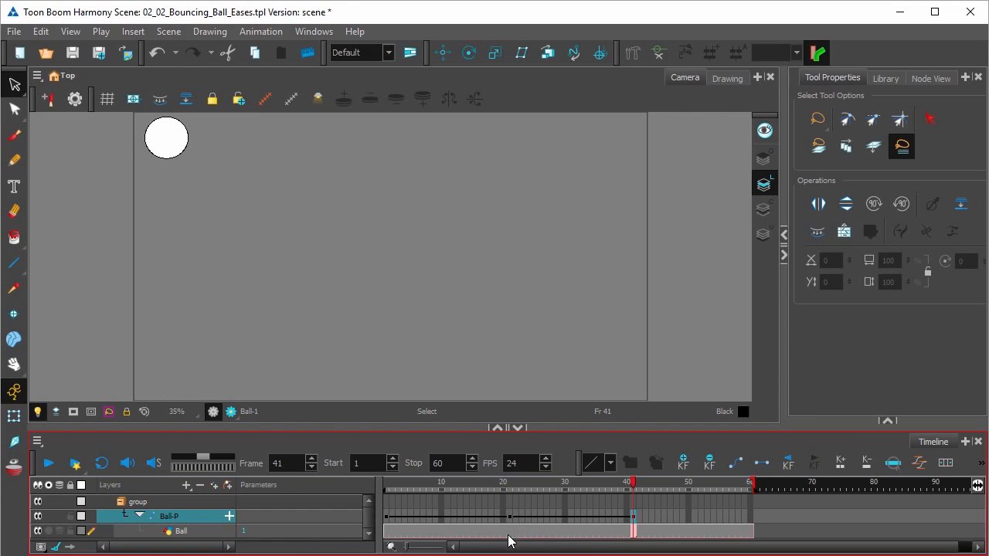
{"action": "mouse_move", "coordinate": [459, 504]}
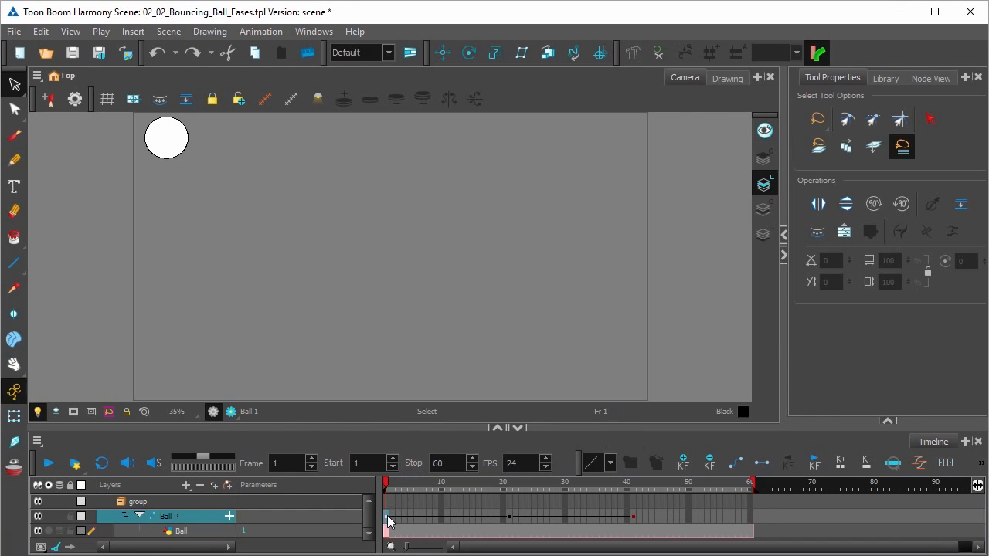
{"action": "mouse_move", "coordinate": [396, 532]}
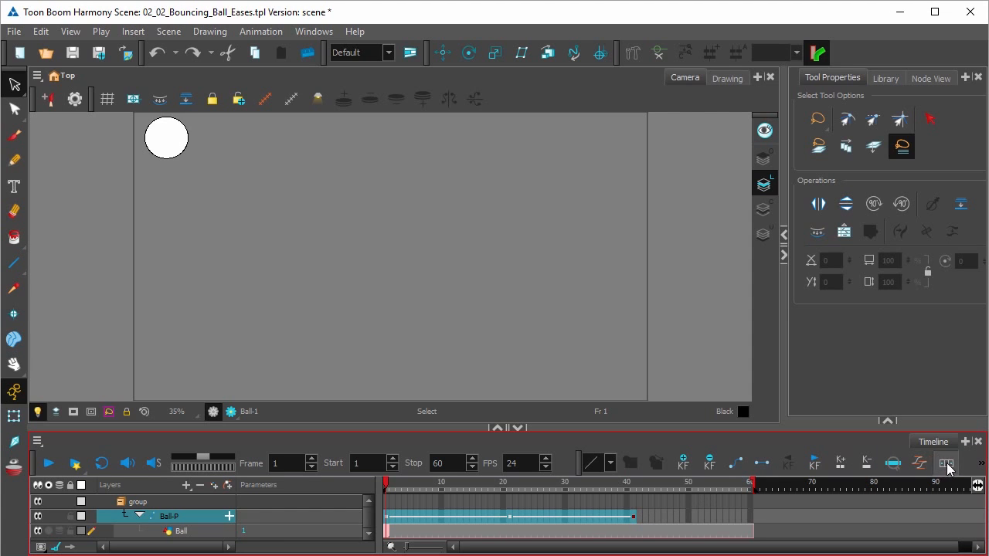
{"action": "left_click", "coordinate": [946, 463]}
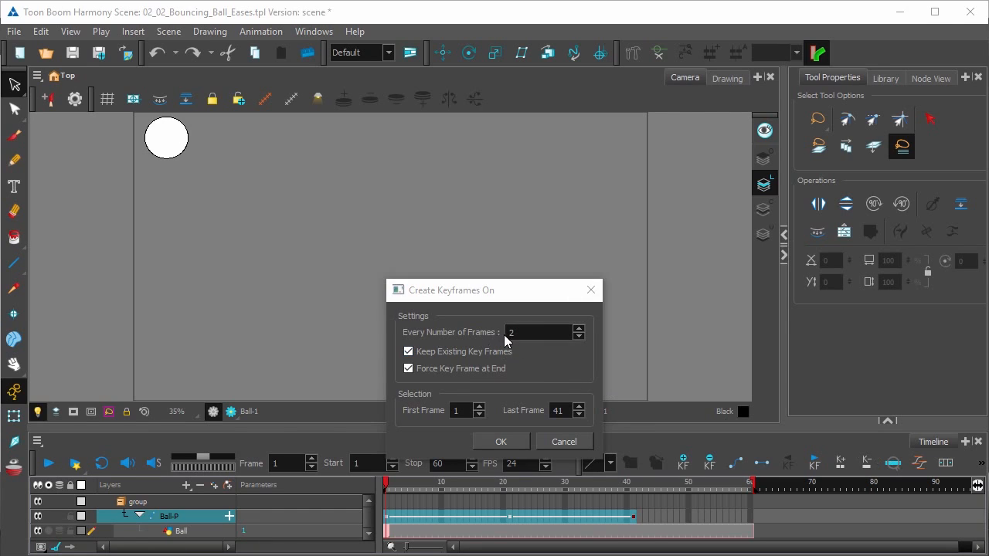
Create Ball-P keyframes every 2 frames from frame 1 to 41, keeping both options checked.
{"action": "left_click", "coordinate": [541, 332]}
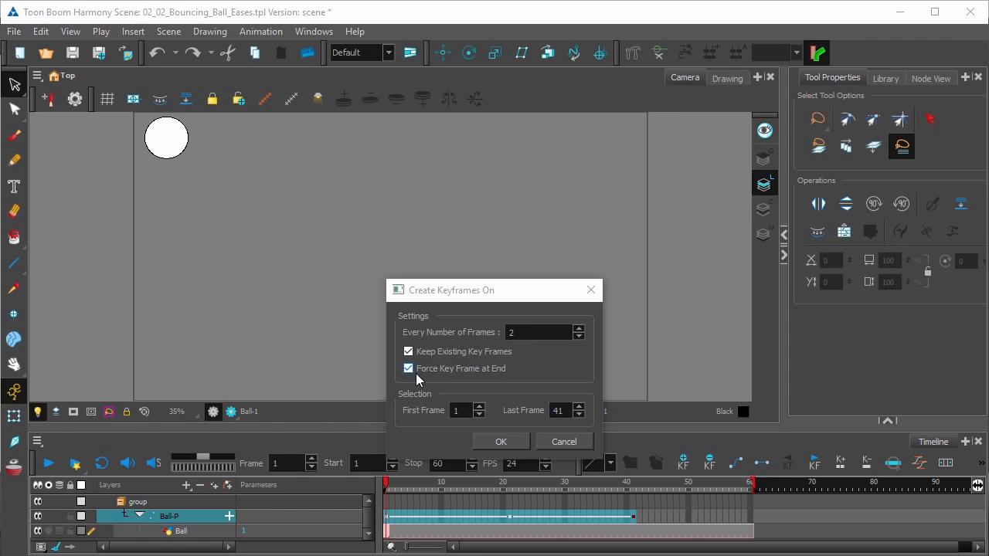
{"action": "left_click", "coordinate": [460, 410]}
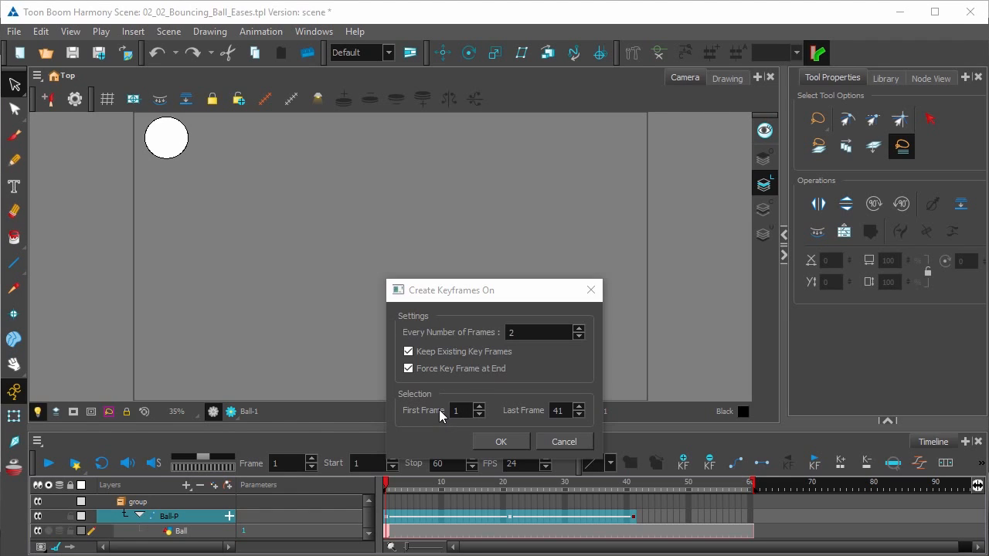
{"action": "left_click", "coordinate": [461, 410]}
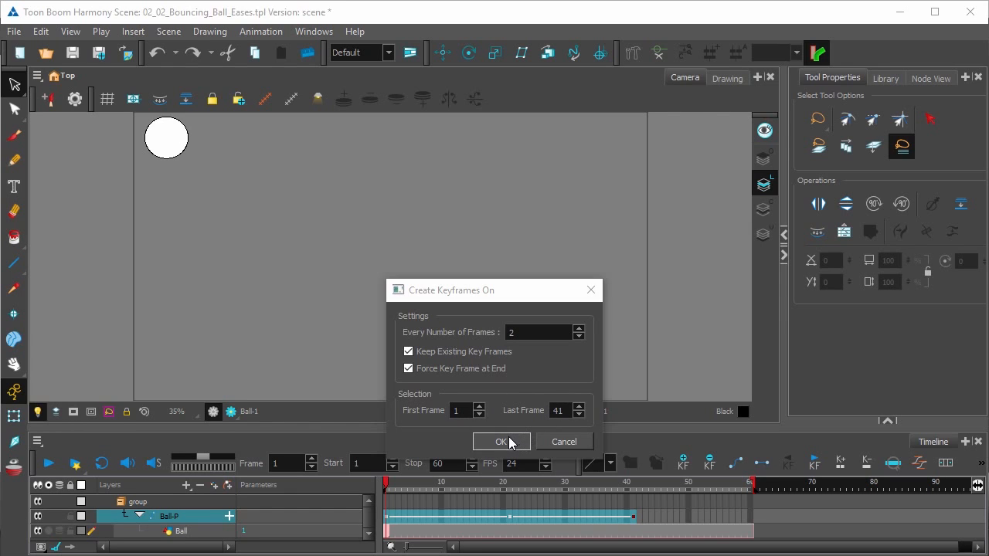
{"action": "left_click", "coordinate": [501, 441]}
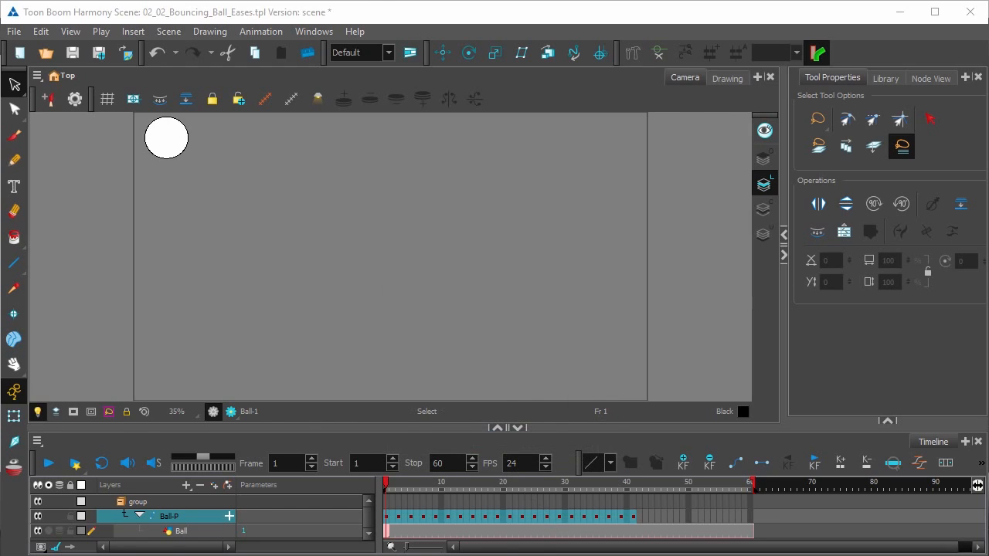